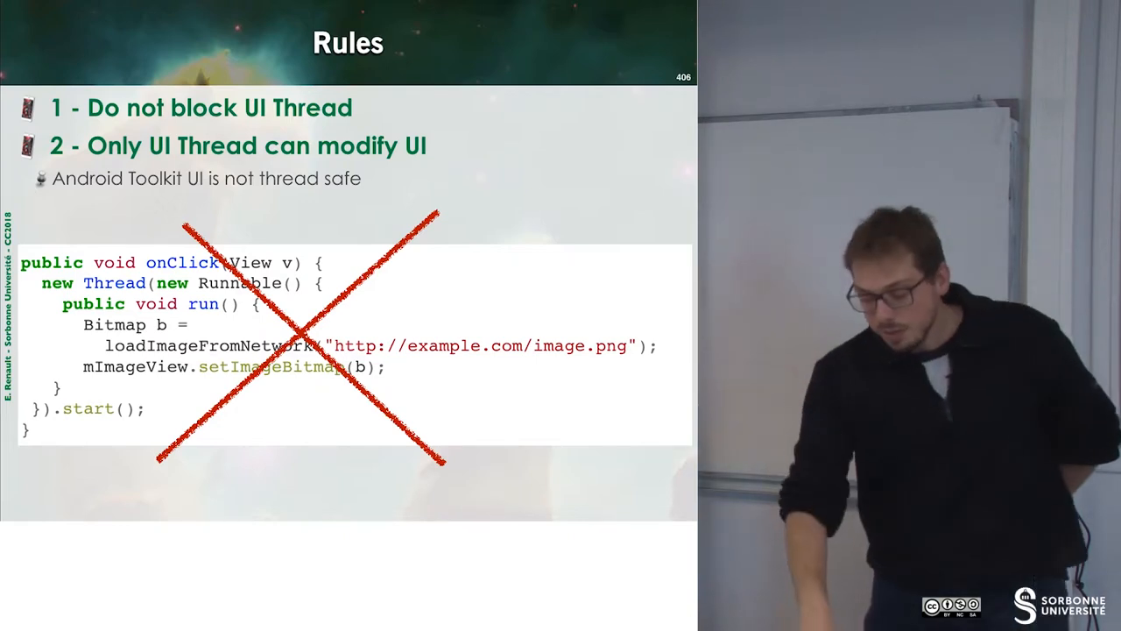
{"action": "key", "text": "Right"}
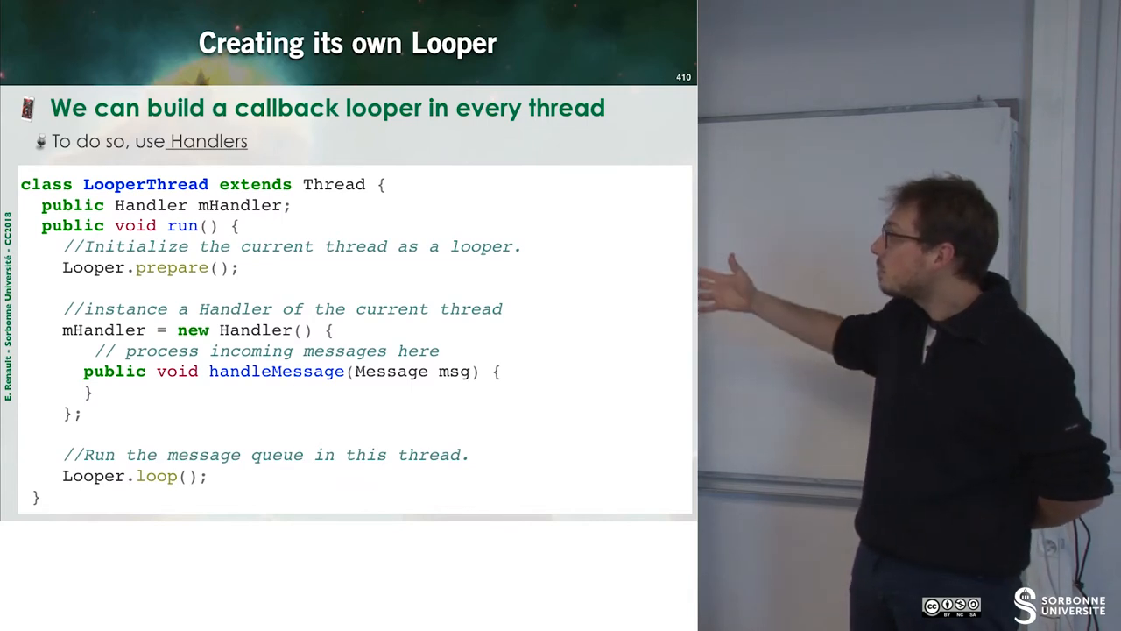
{"action": "key", "text": "right"}
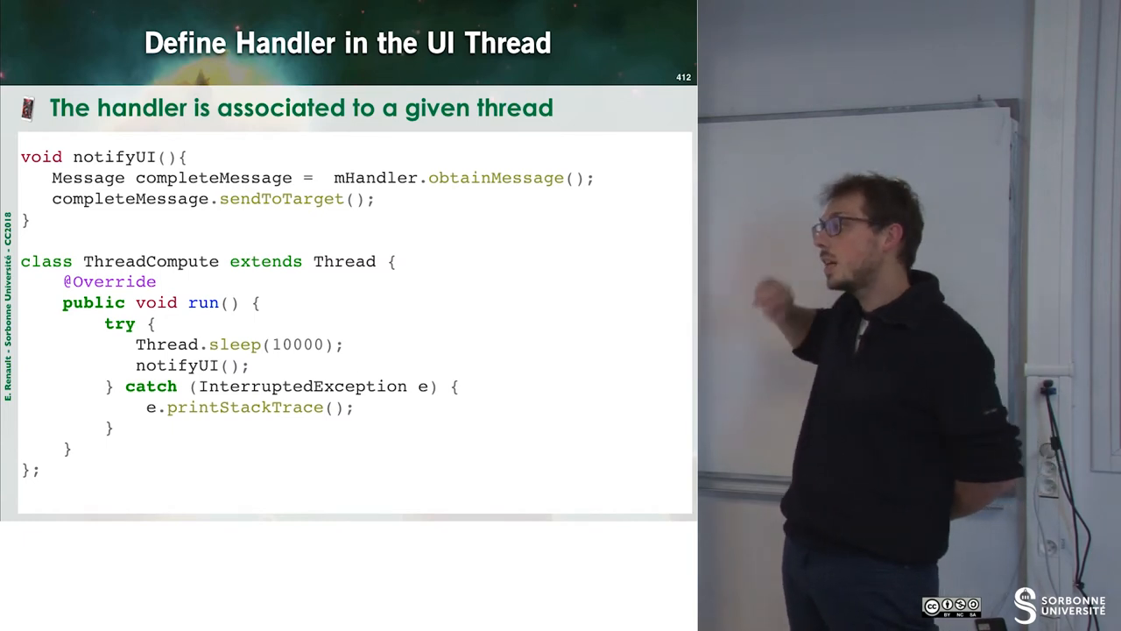
{"action": "key", "text": "right"}
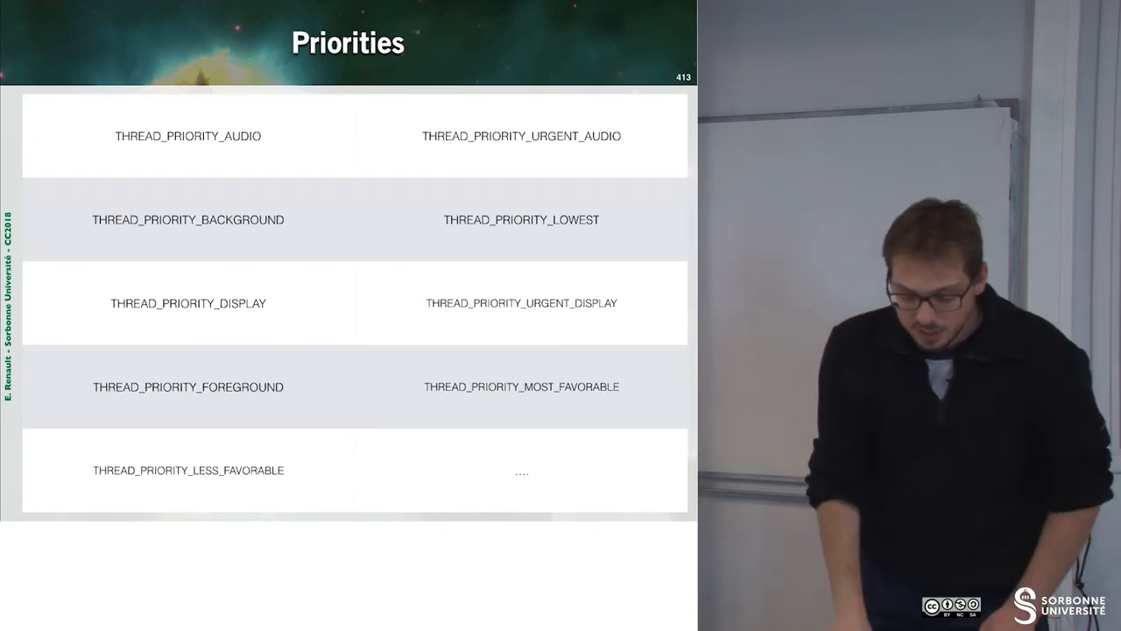